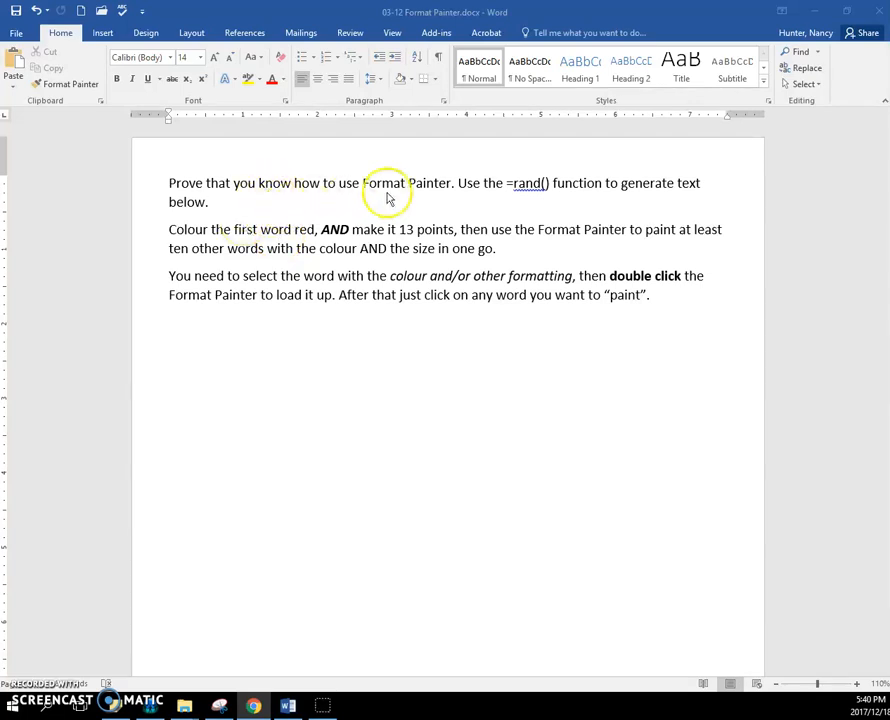
mouse_move(183, 330)
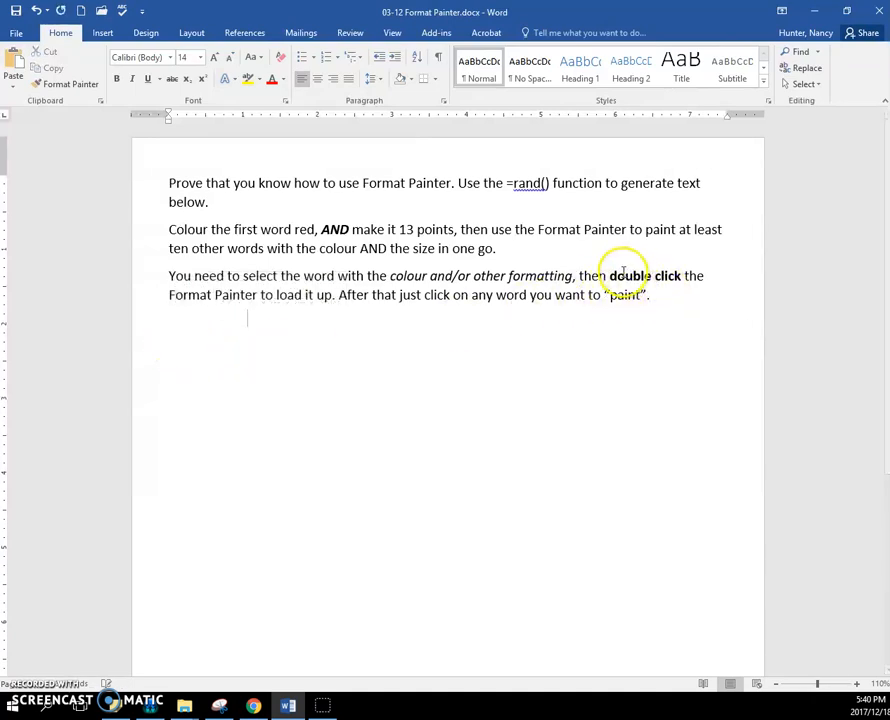
Generate five paragraphs of sample text with =rand() on the empty line.
text(=ran)
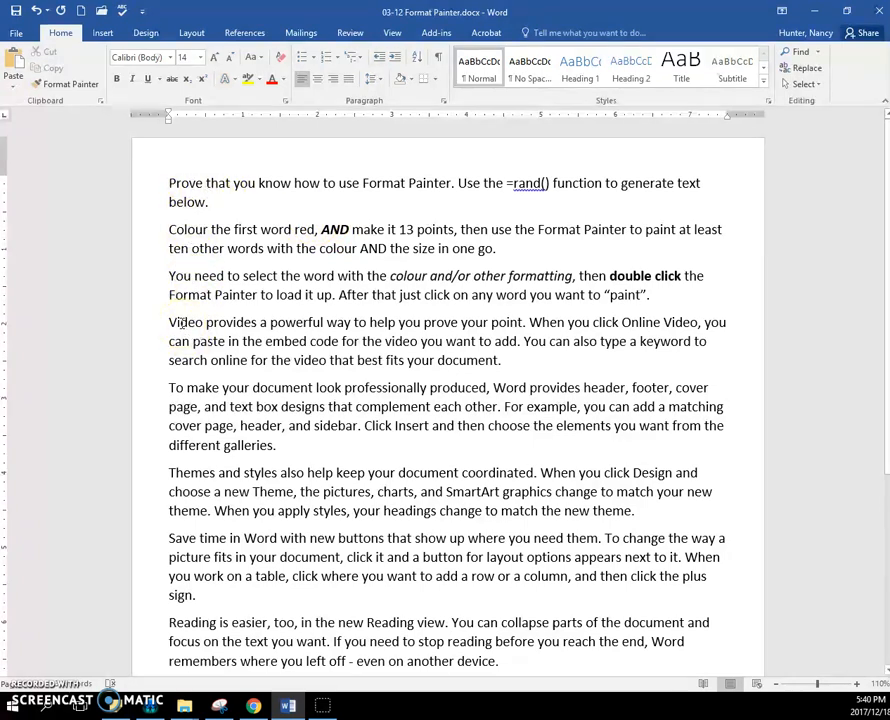
Make the word 'Video' red at 13 pt from the mini toolbar.
double_click(186, 322)
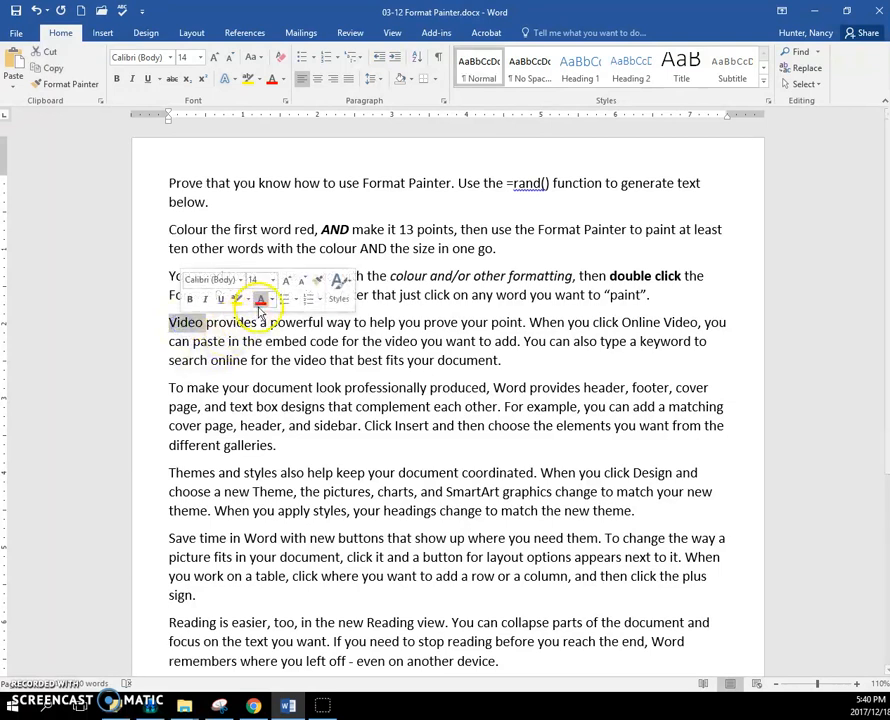
click(261, 300)
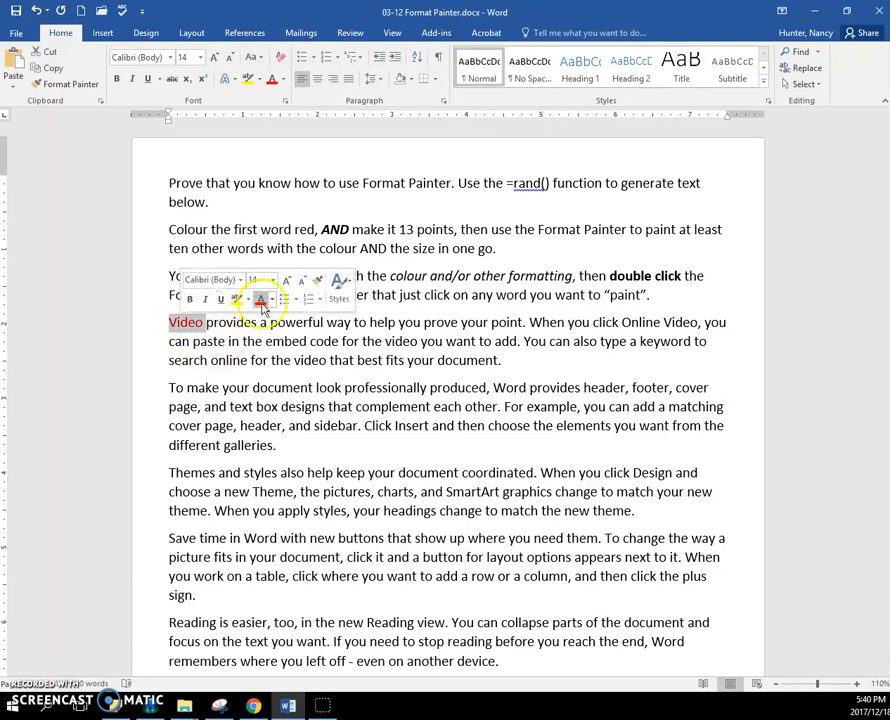
click(272, 279)
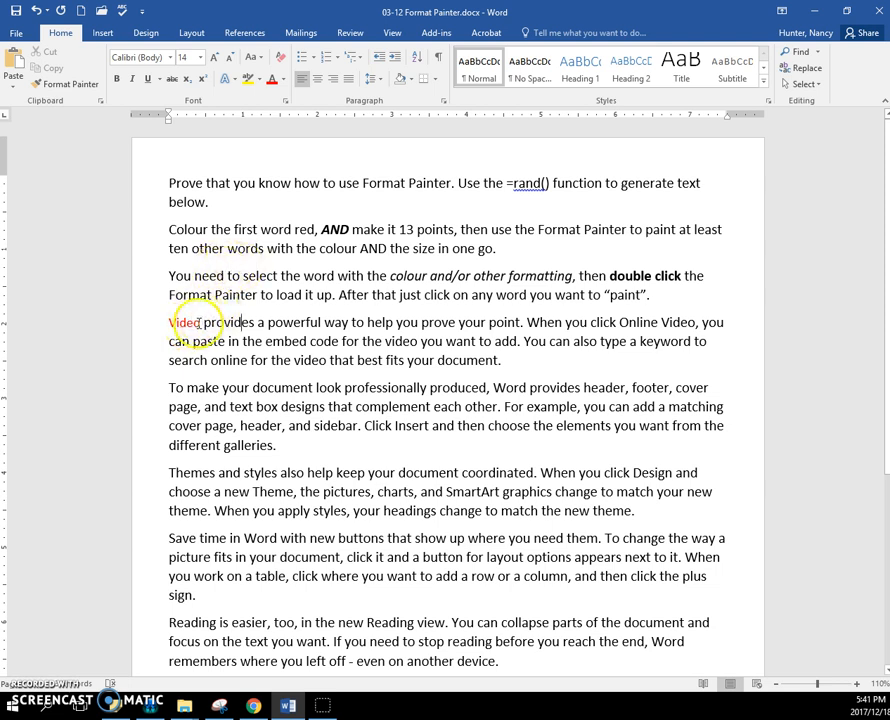
Select 'Video' and load its red 13 pt formatting into Format Painter.
double_click(184, 322)
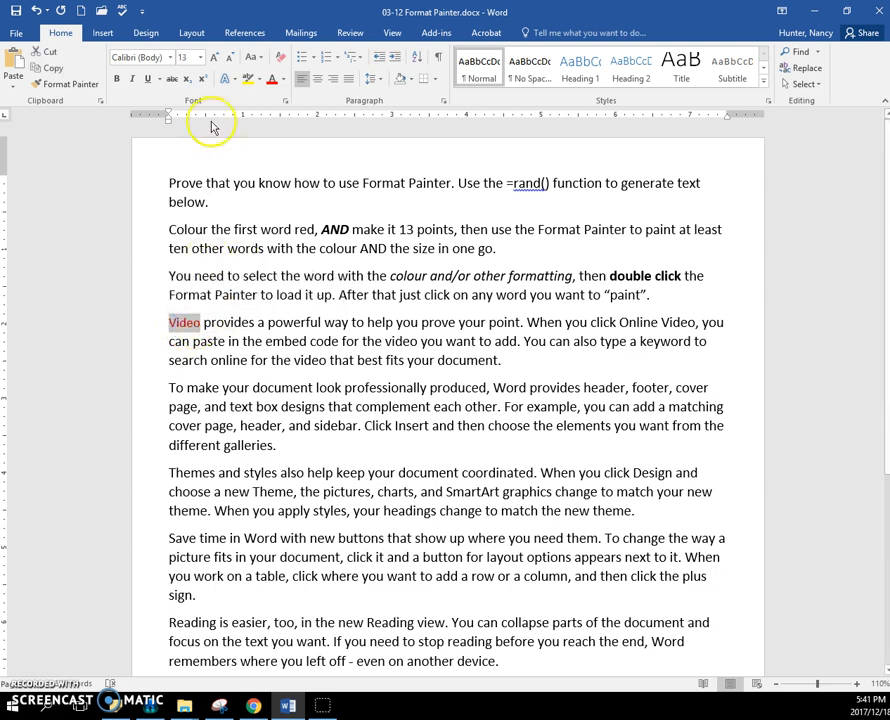
mouse_move(70, 84)
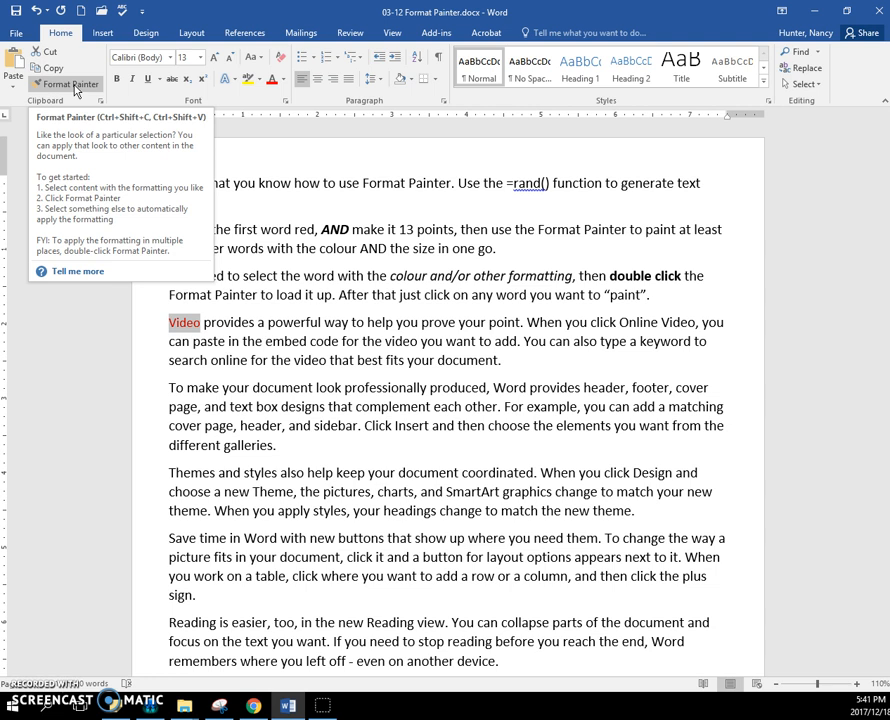
click(67, 84)
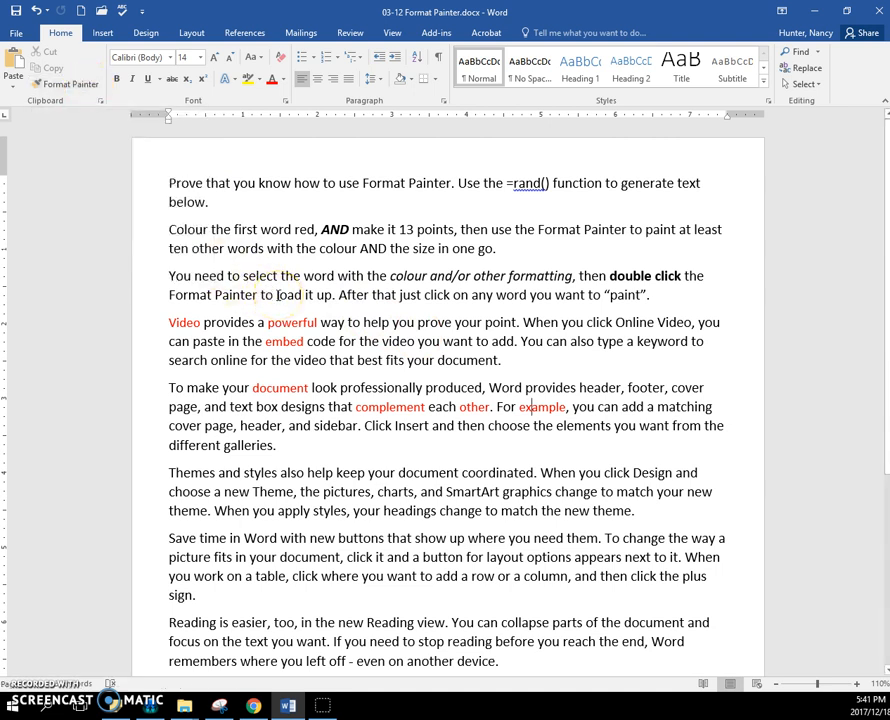
mouse_move(51, 601)
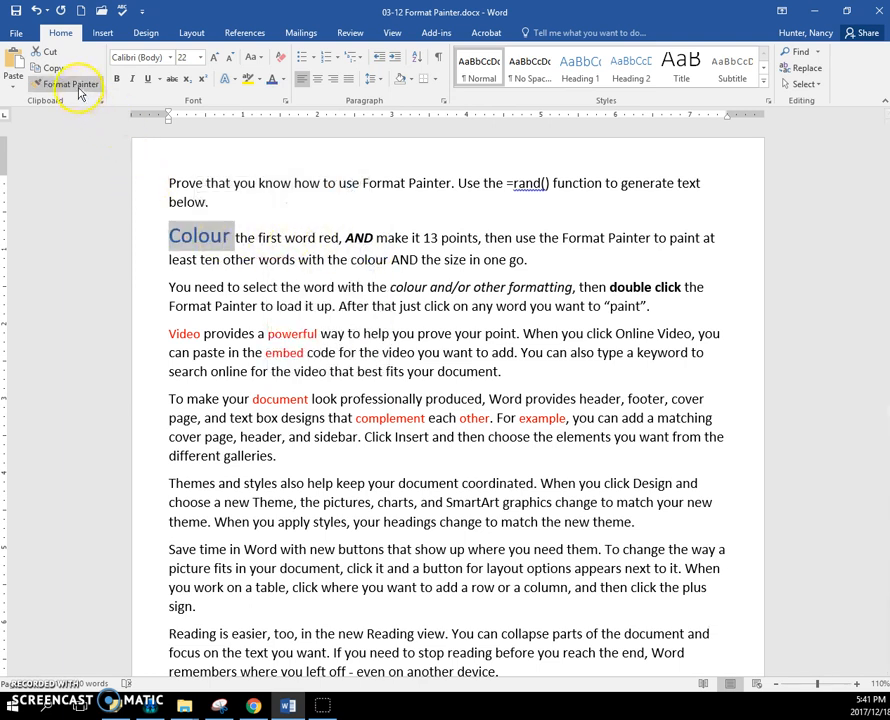
Load the 22 pt formatting of 'Colour' into Format Painter.
click(70, 83)
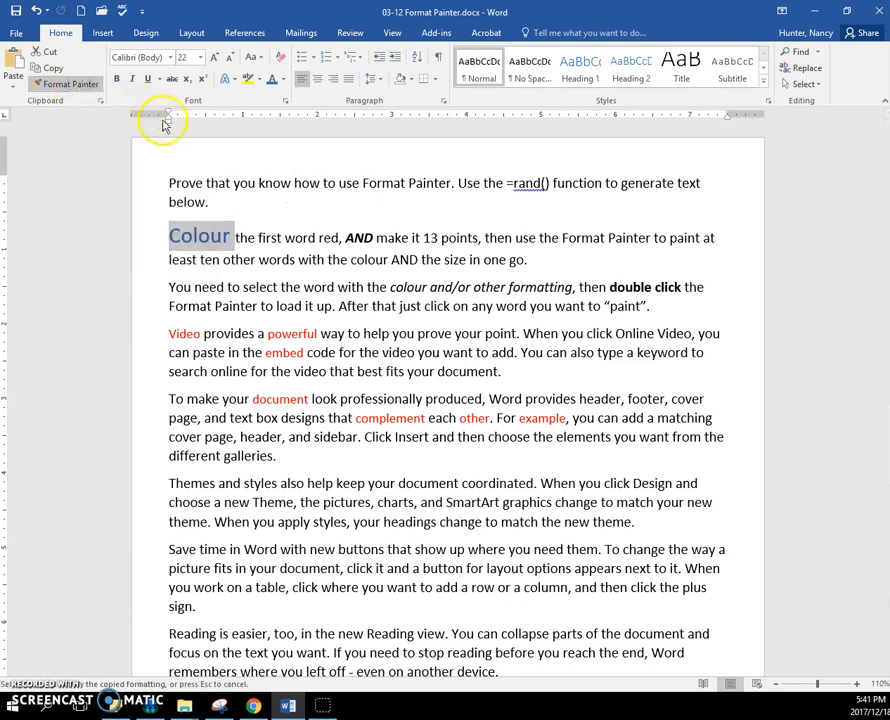
mouse_move(280, 183)
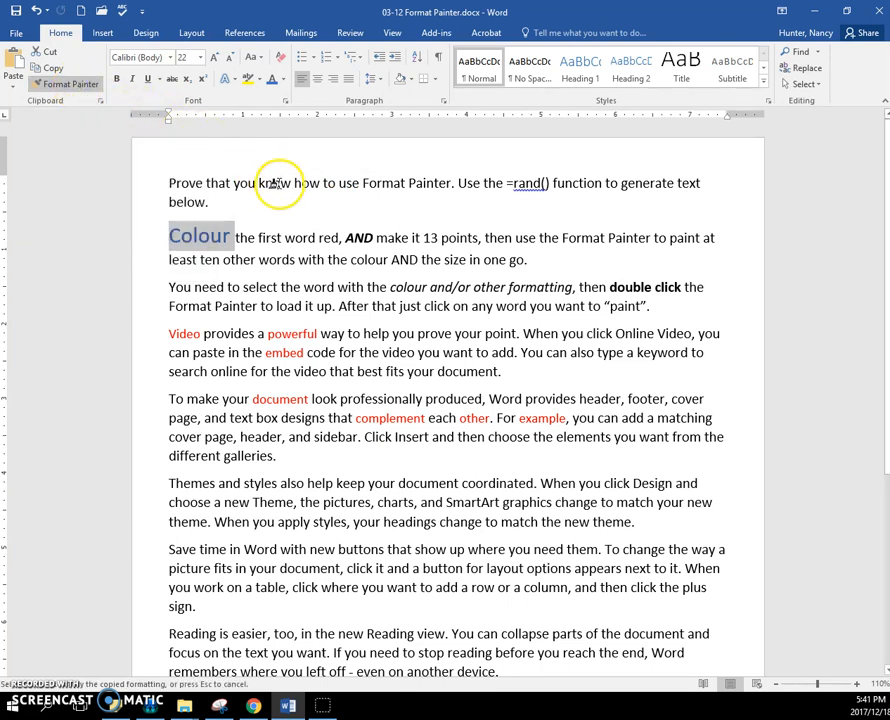